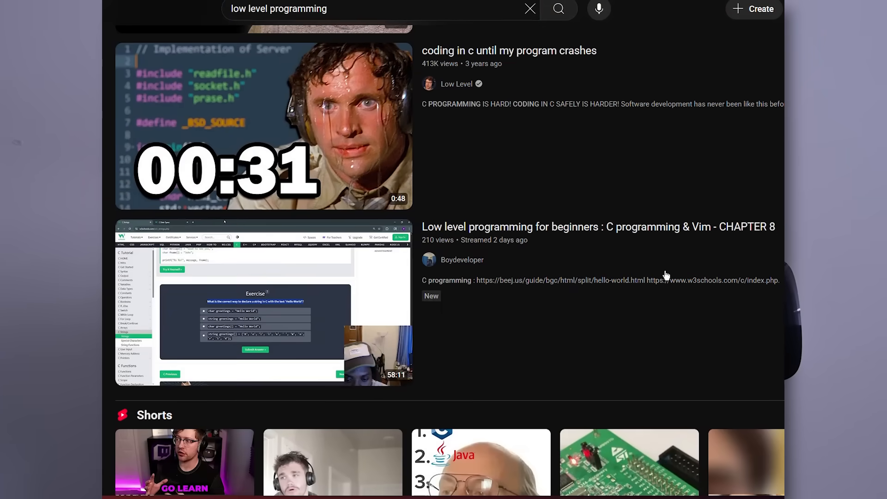
- Leave the Pathfinding Visualizer video and browse the Algorithm Visualiser playlist of sorting and pathfinding tutorials
scroll(down, 3)
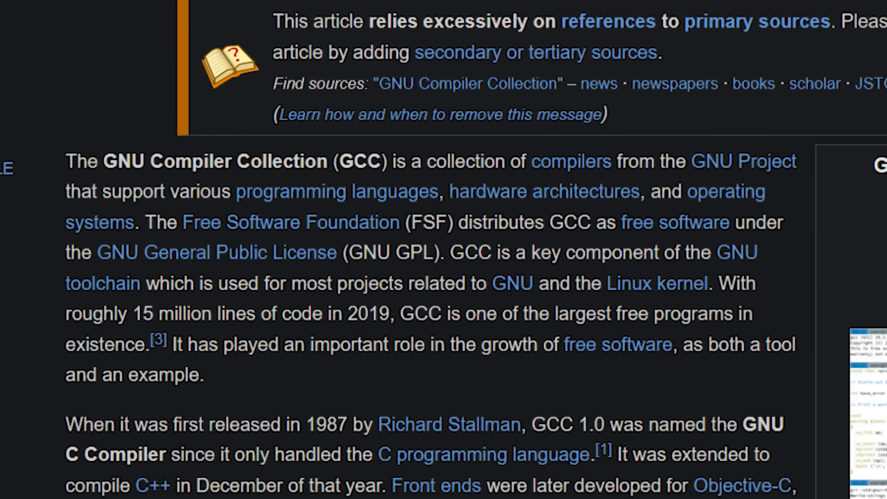
drag(130, 314, 326, 313)
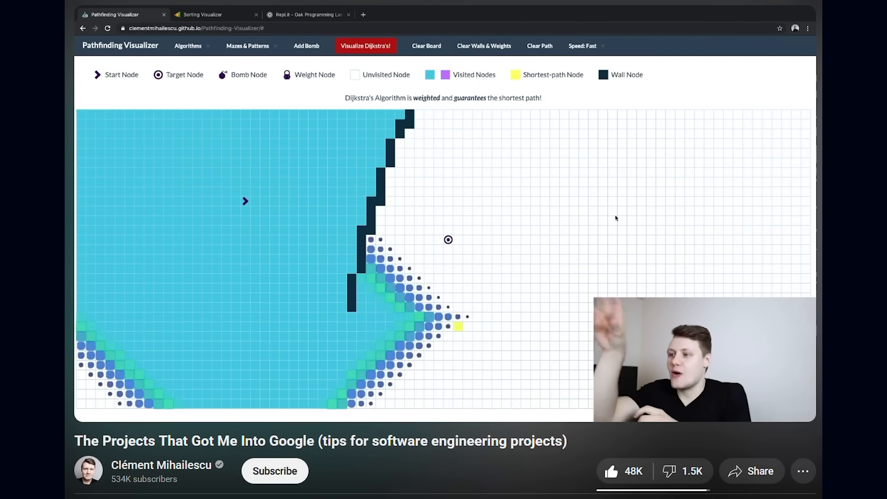
click(365, 46)
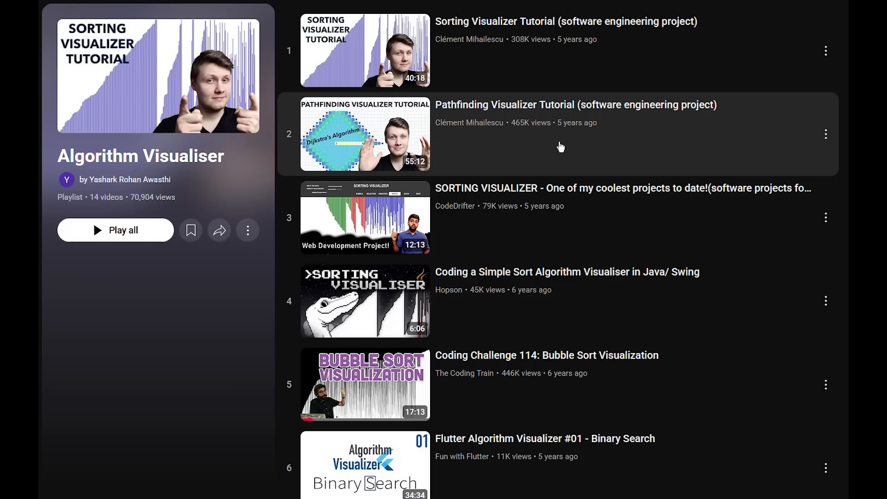
scroll(down, 3)
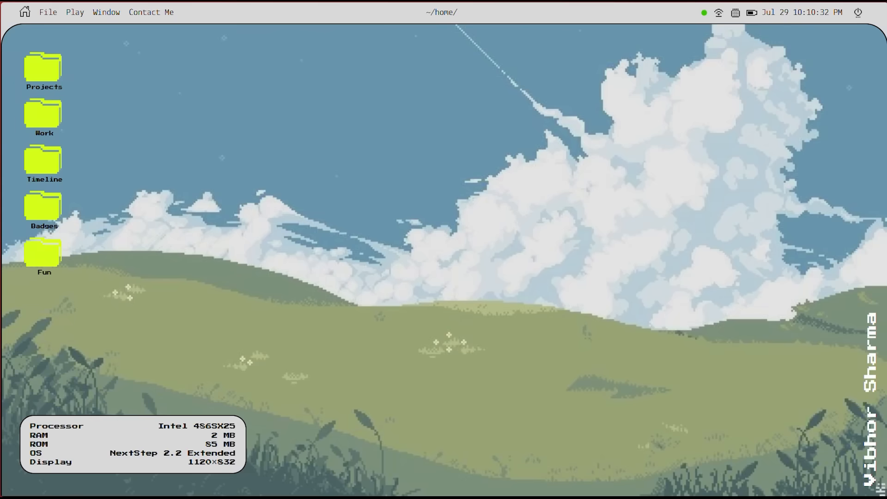
double_click(43, 157)
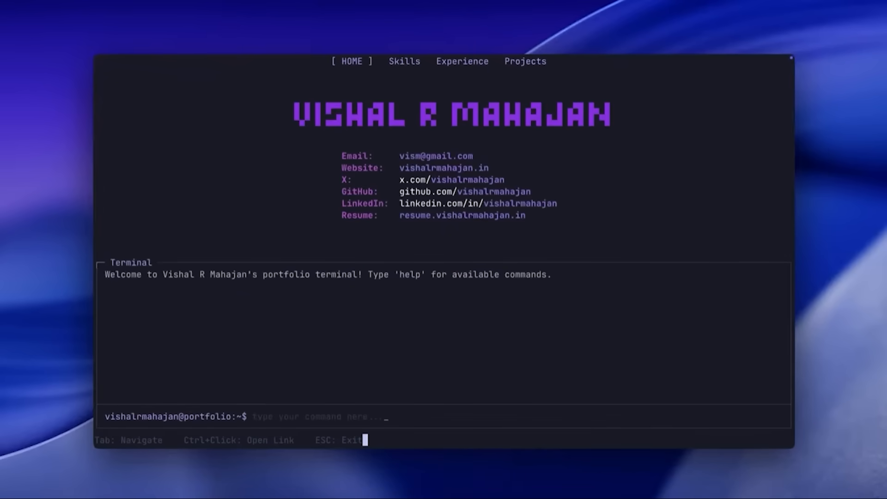
click(404, 61)
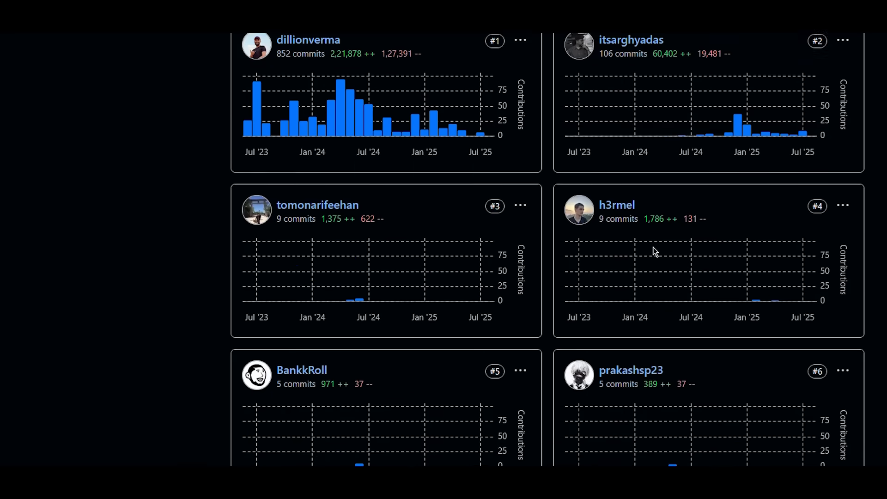
- Scroll the magicui repository file tree and open the analytics.tsx component
scroll(down, 3)
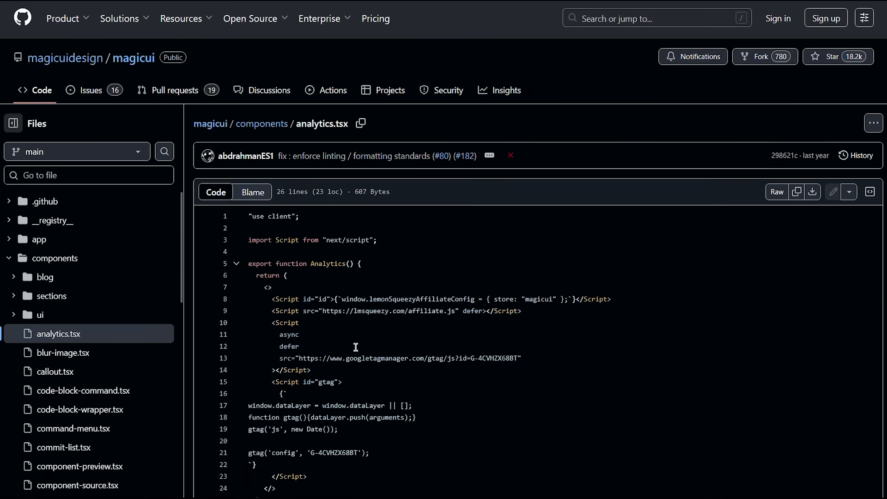
scroll(down, 3)
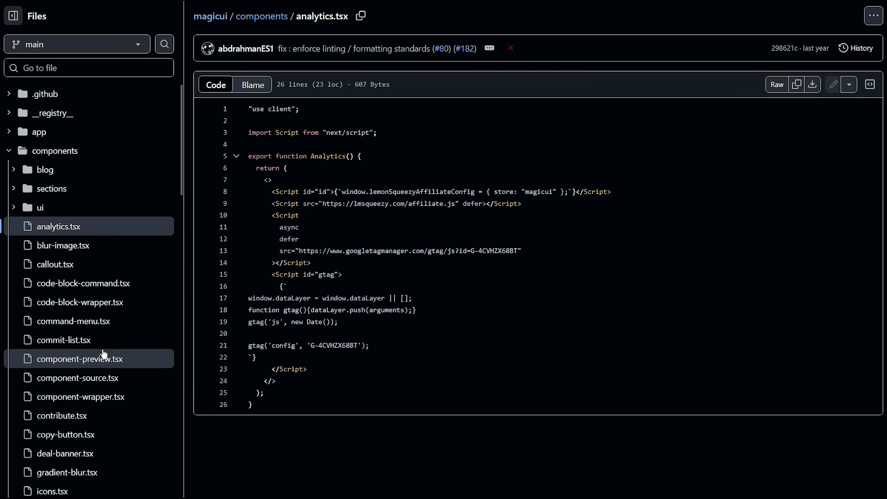
click(39, 156)
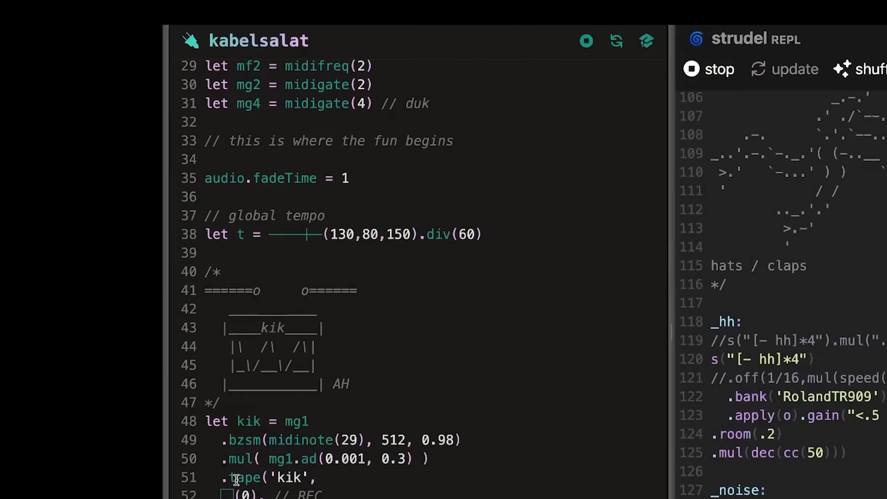
scroll(down, 3)
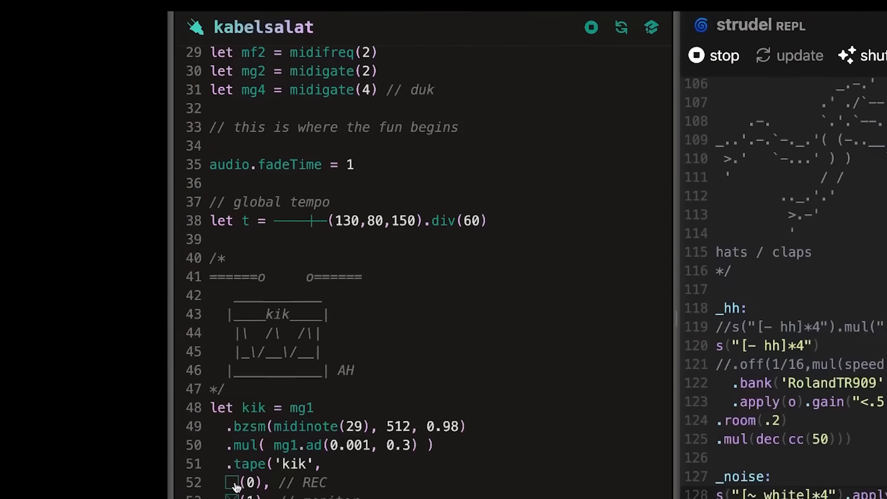